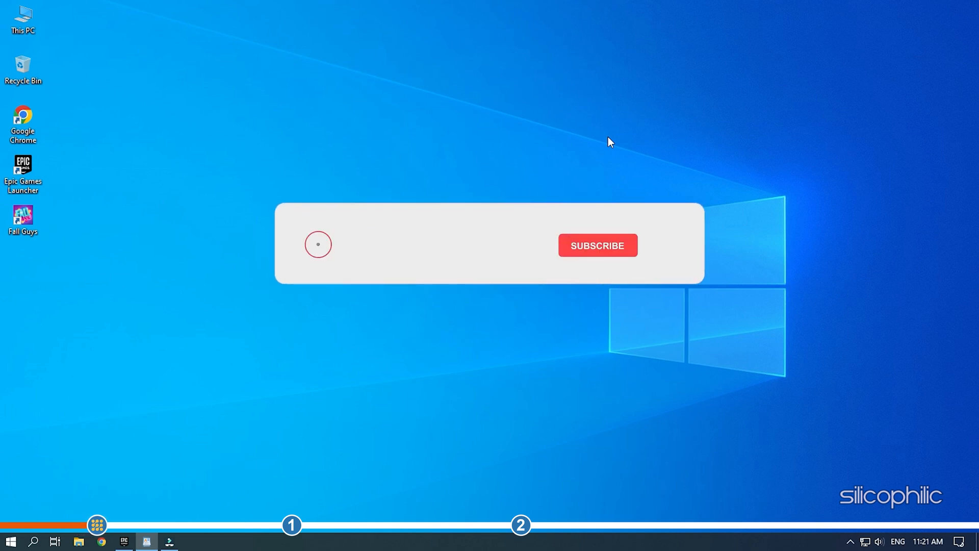
- Launch Epic Games Launcher and show the games Library
click(596, 245)
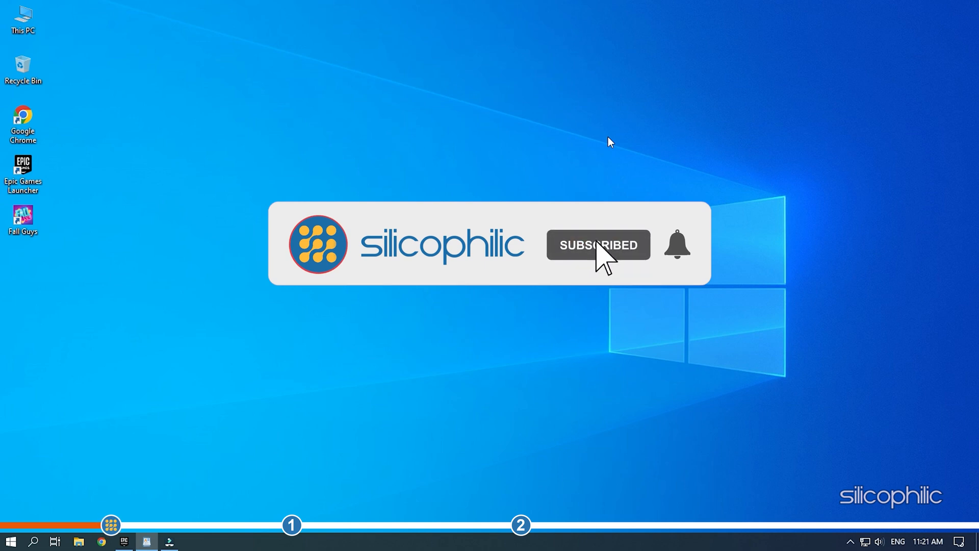
click(676, 244)
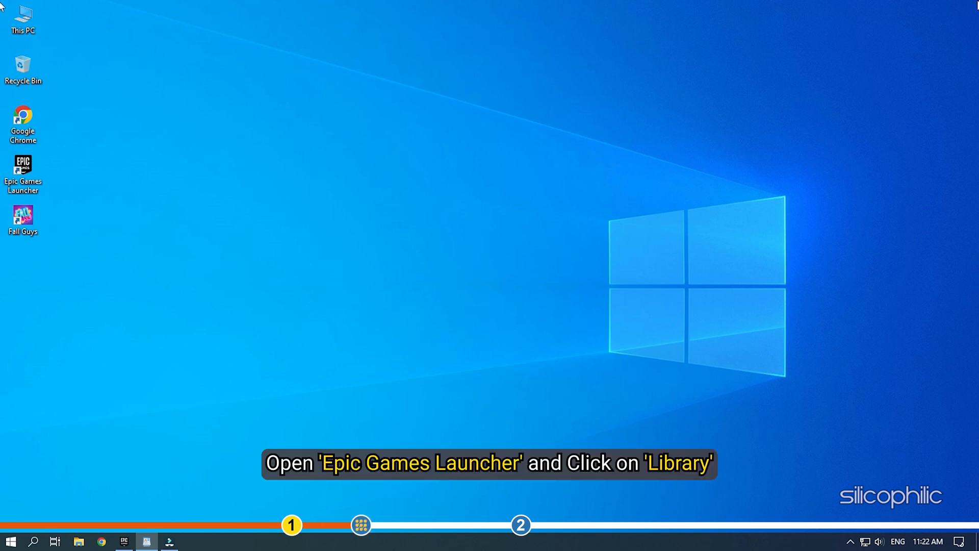
double_click(23, 168)
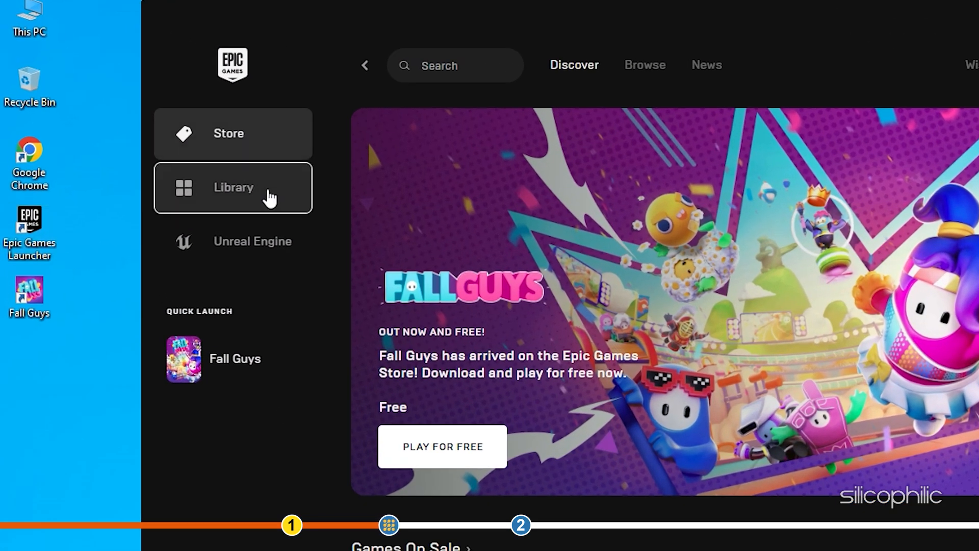
click(232, 187)
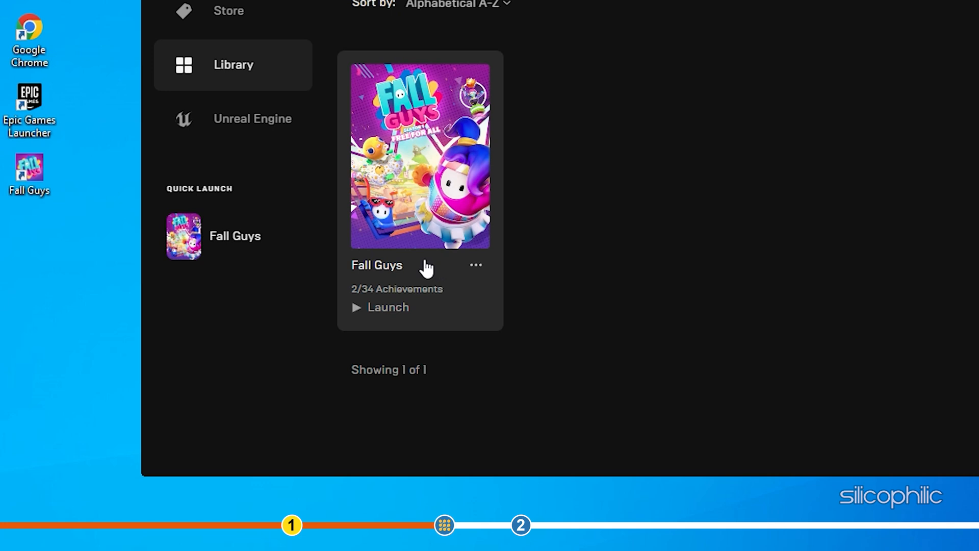
- Verify the Fall Guys game files from its options menu
click(474, 265)
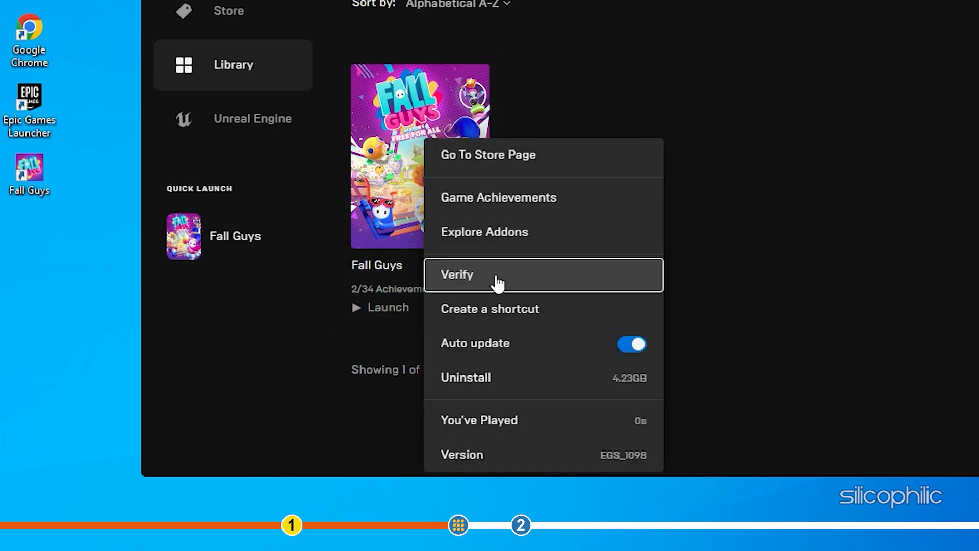
click(457, 274)
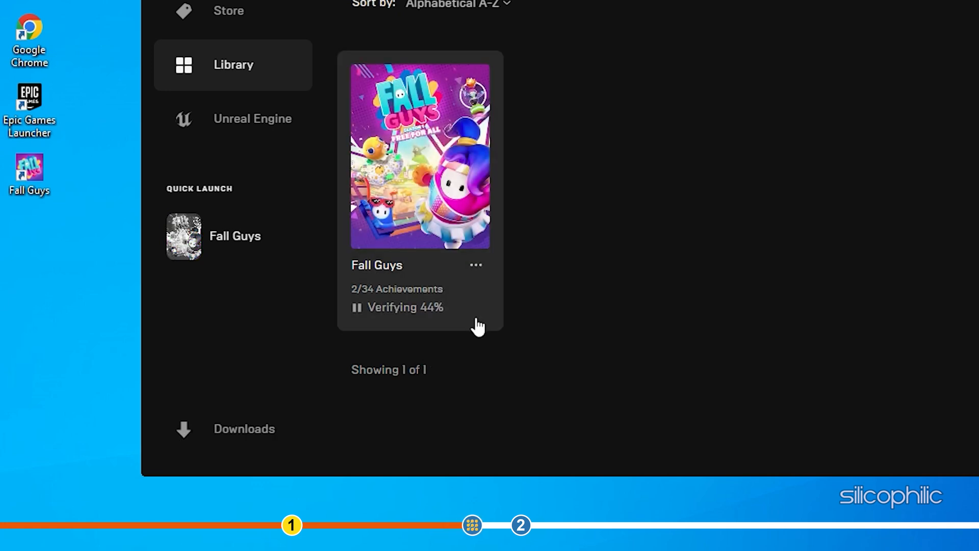
mouse_move(529, 323)
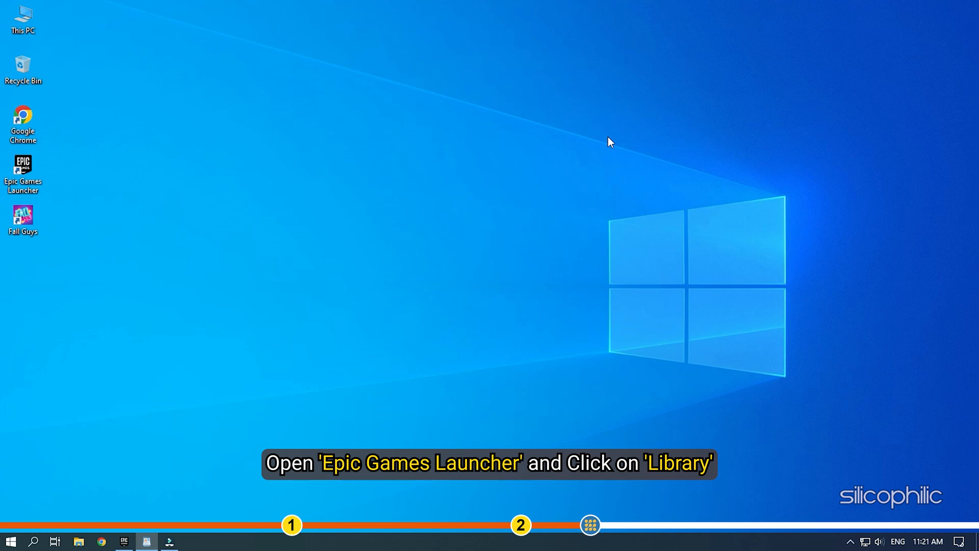
- Uninstall Fall Guys from its Library options menu
double_click(23, 174)
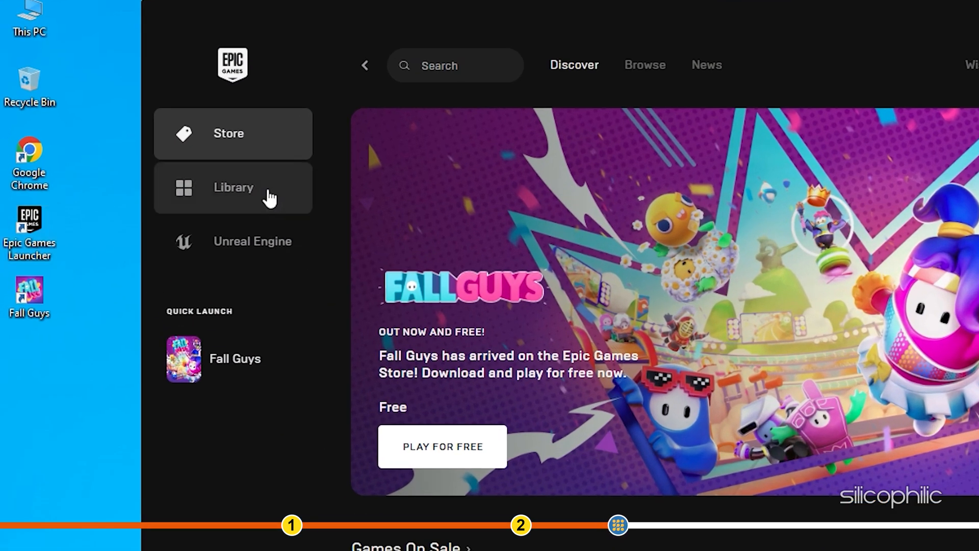
click(233, 187)
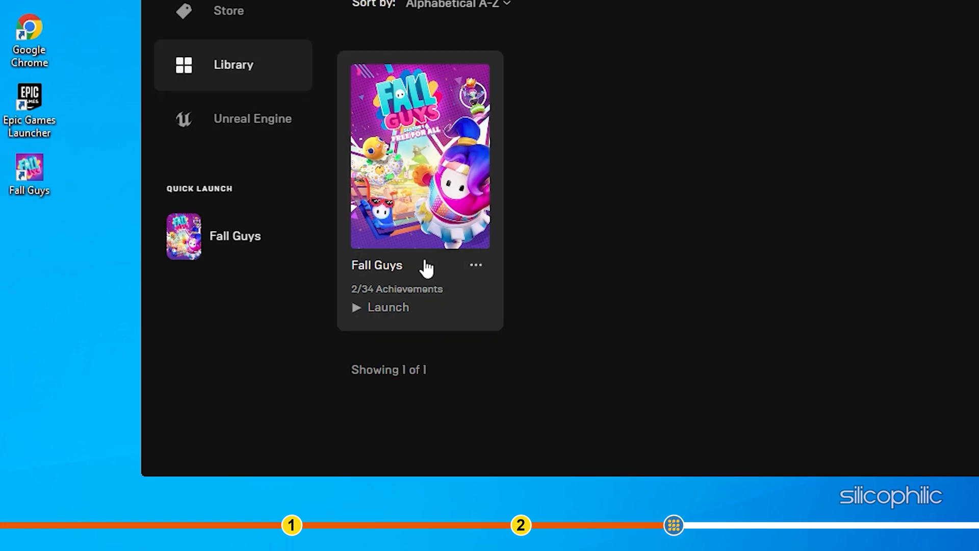
click(476, 264)
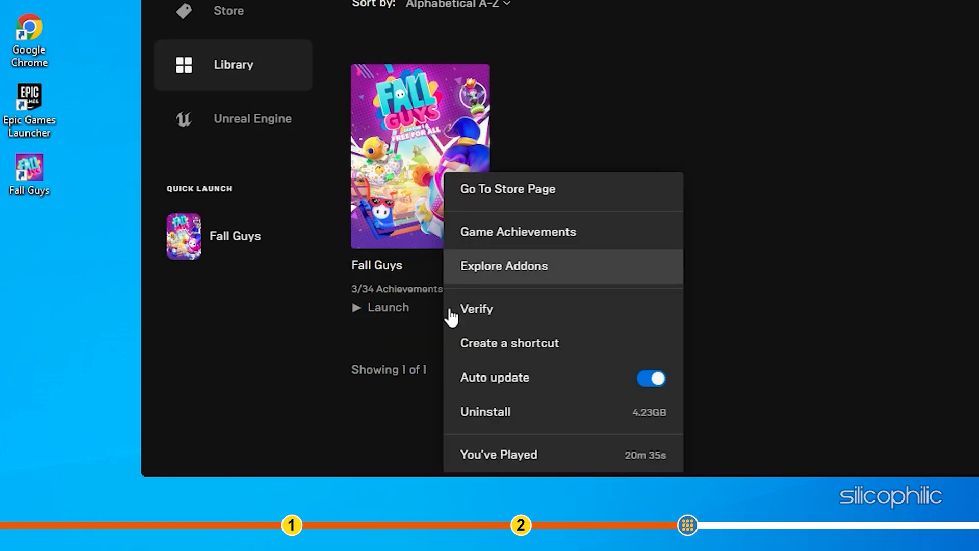
click(485, 411)
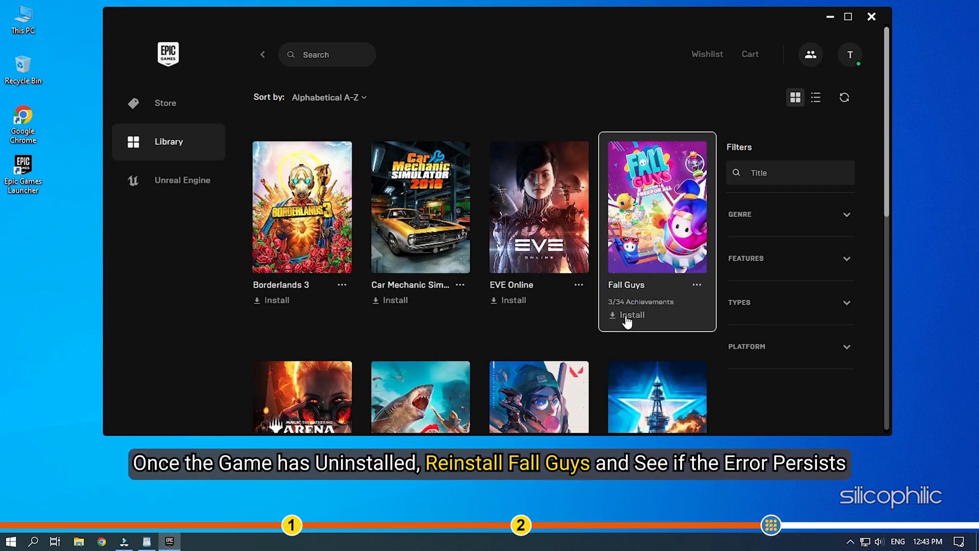
- Reinstall Fall Guys into the D:\Epic folder so installation begins
click(632, 315)
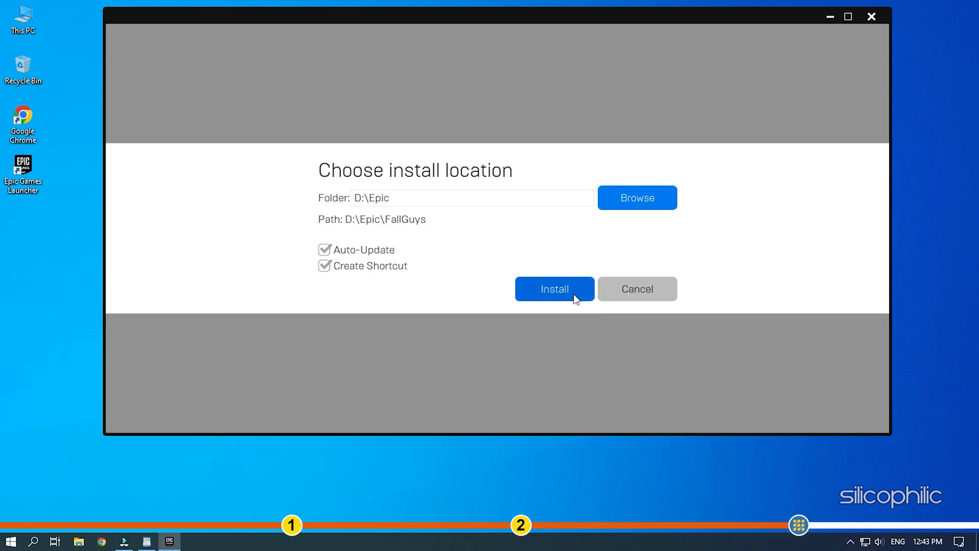
click(553, 289)
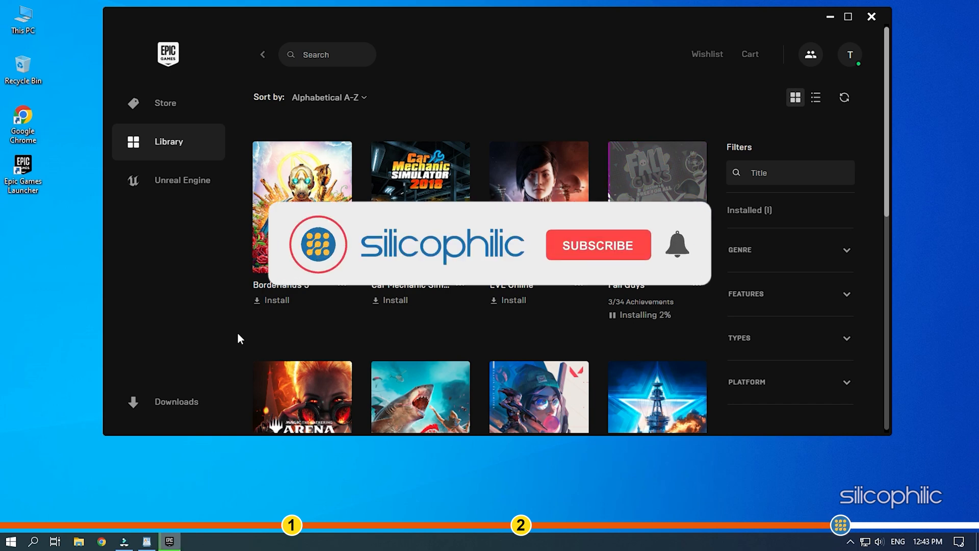
click(596, 244)
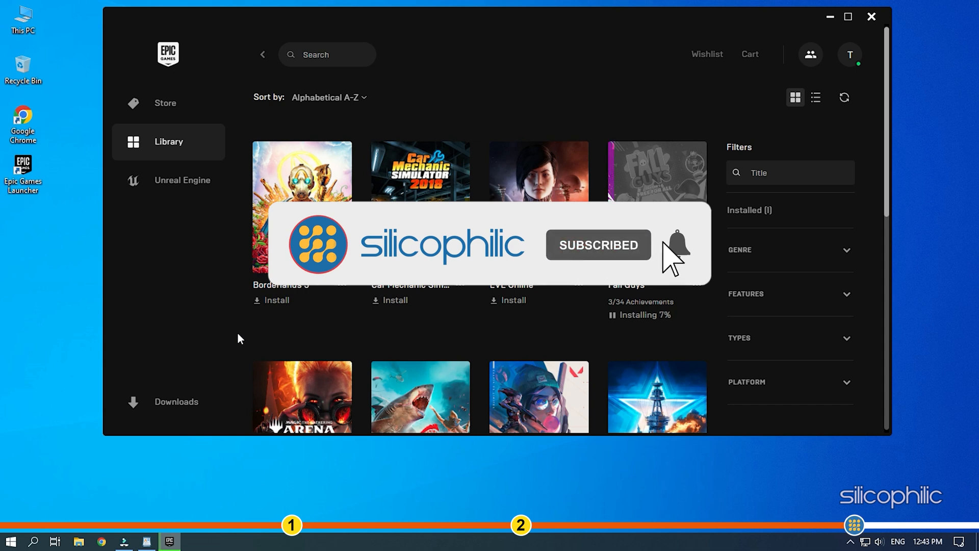
click(677, 244)
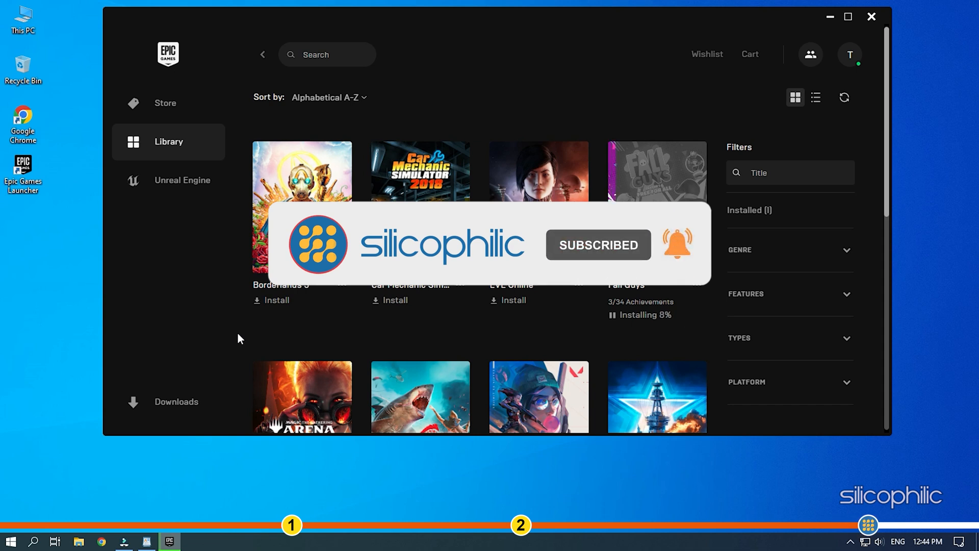